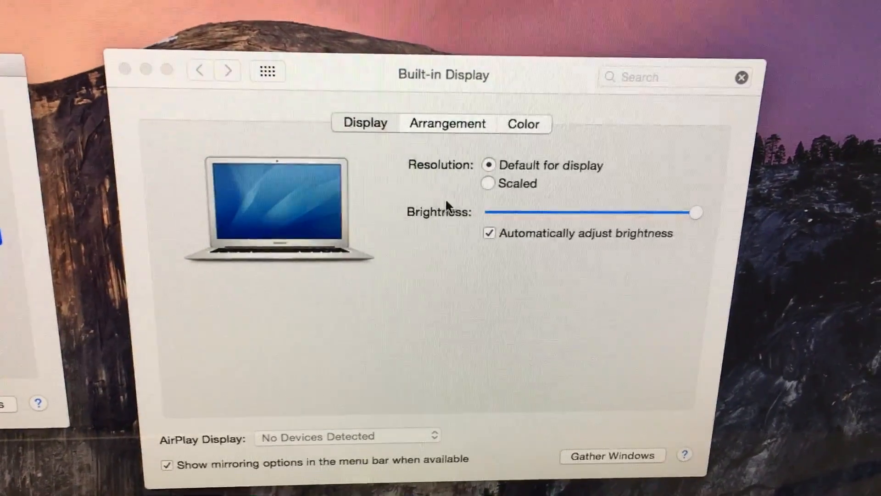
# Step: Switch the Built-in Display preferences to the Arrangement tab
pyautogui.click(446, 123)
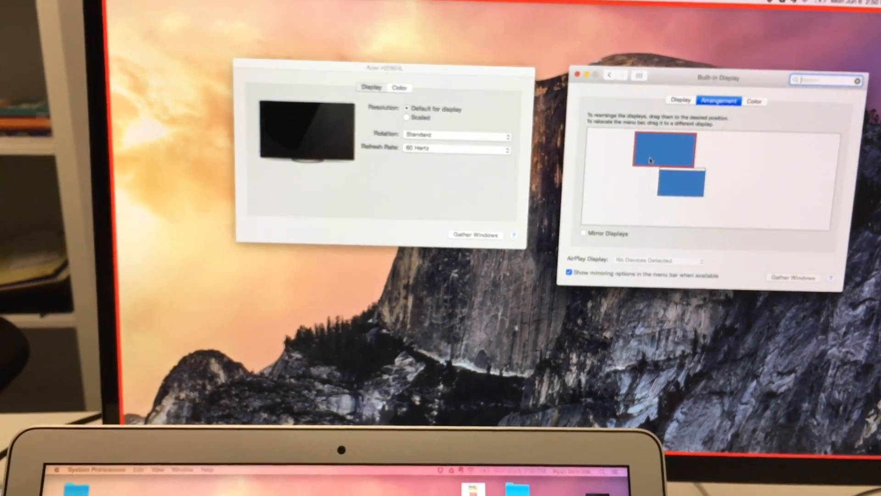
# Step: Drag the external monitor's rectangle below and left of the built-in display
pyautogui.moveTo(664, 147); pyautogui.dragTo(649, 193)
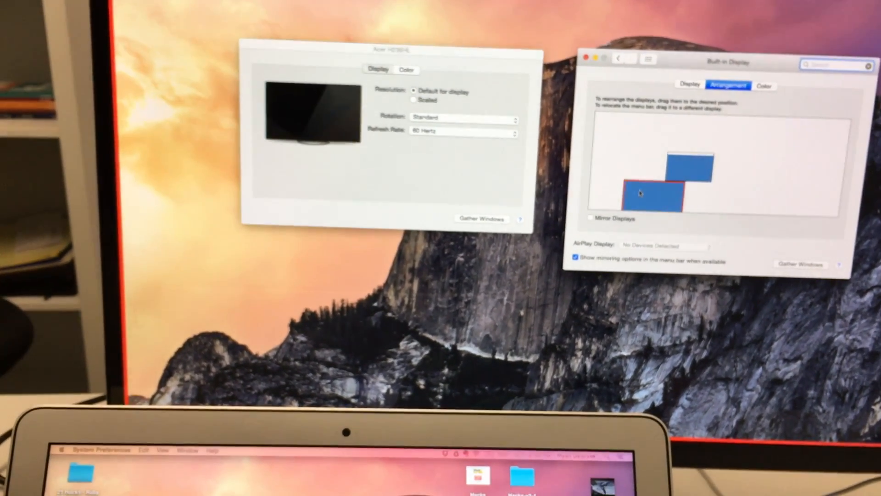